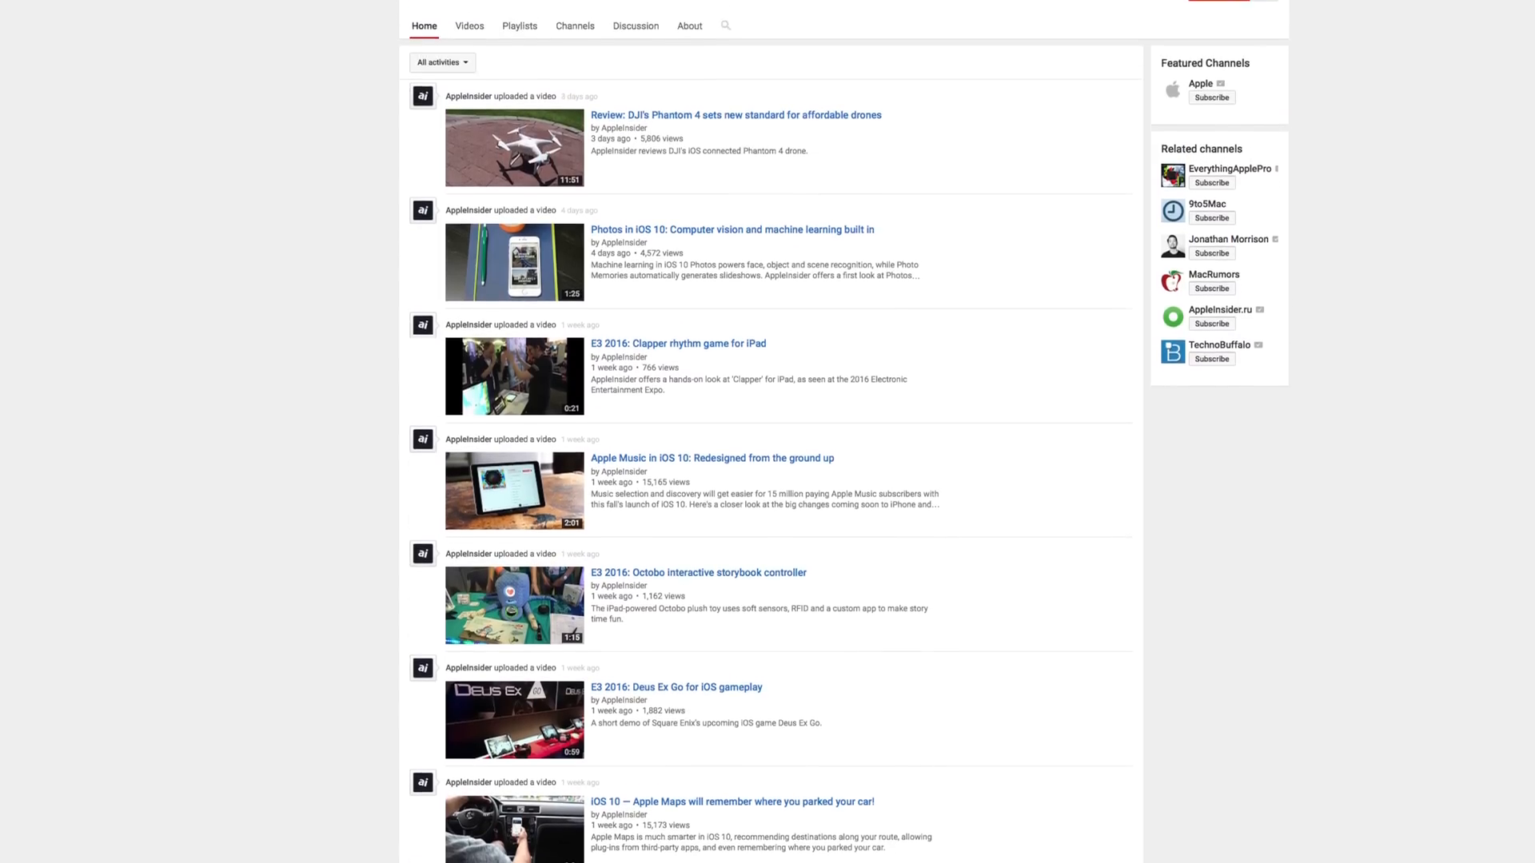
{"action": "scroll", "scroll_direction": "up", "scroll_amount": 3}
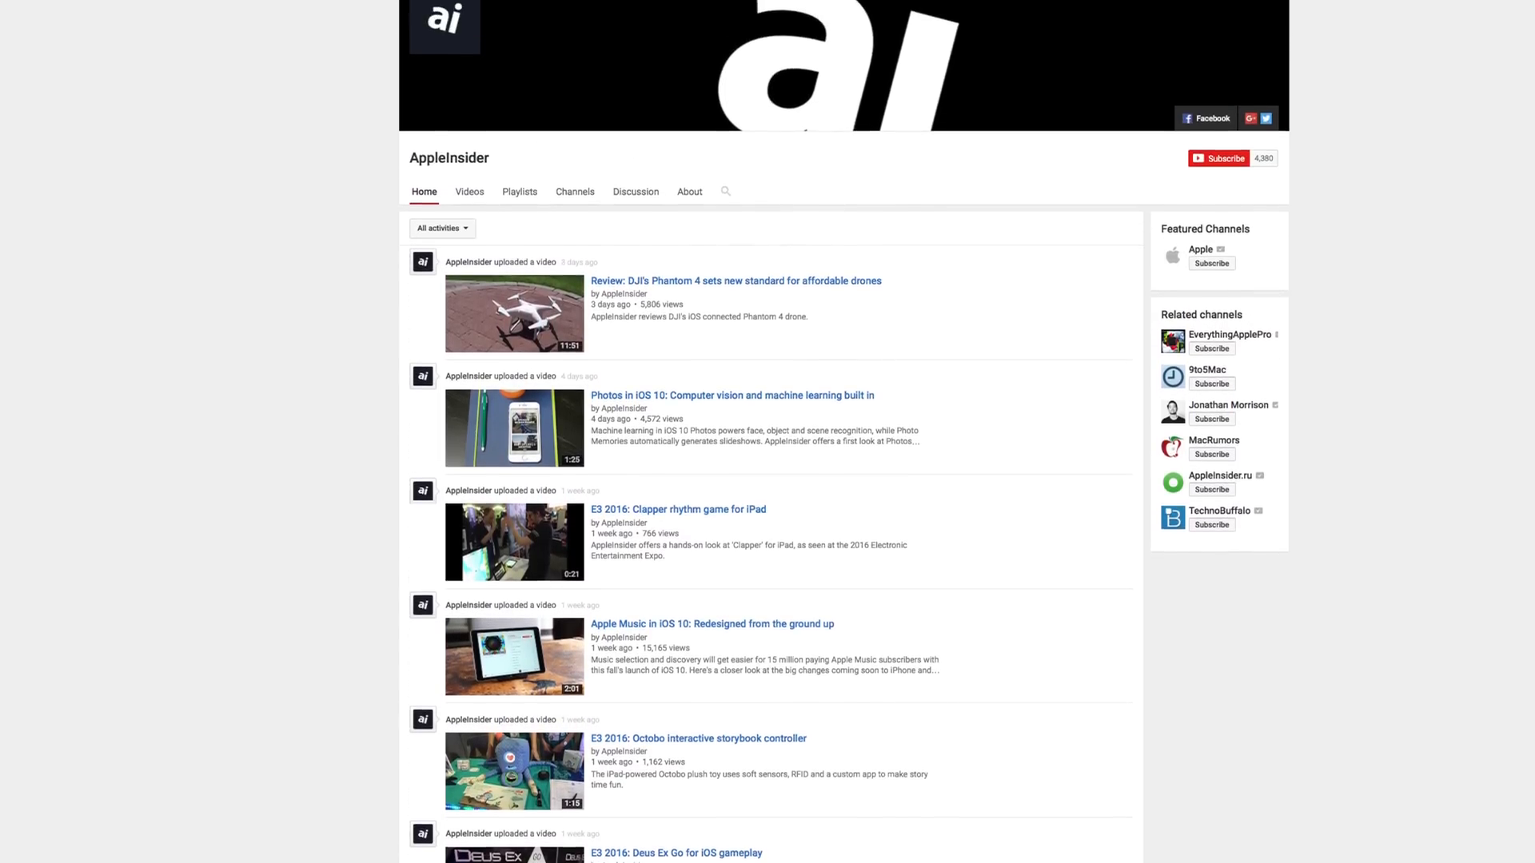